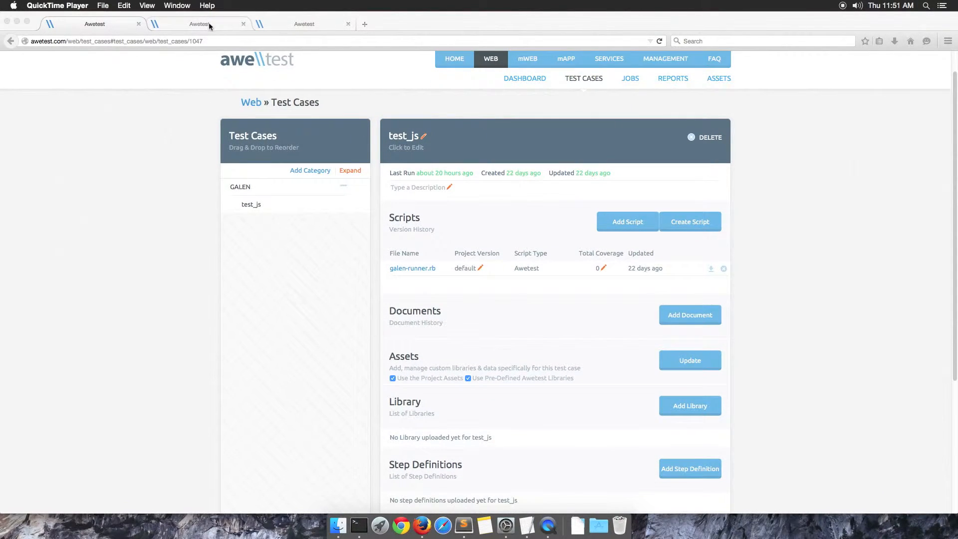
# Step: View the galen-runner.rb script body with its Phone, Tablet and Desktop size parameters
pyautogui.click(412, 268)
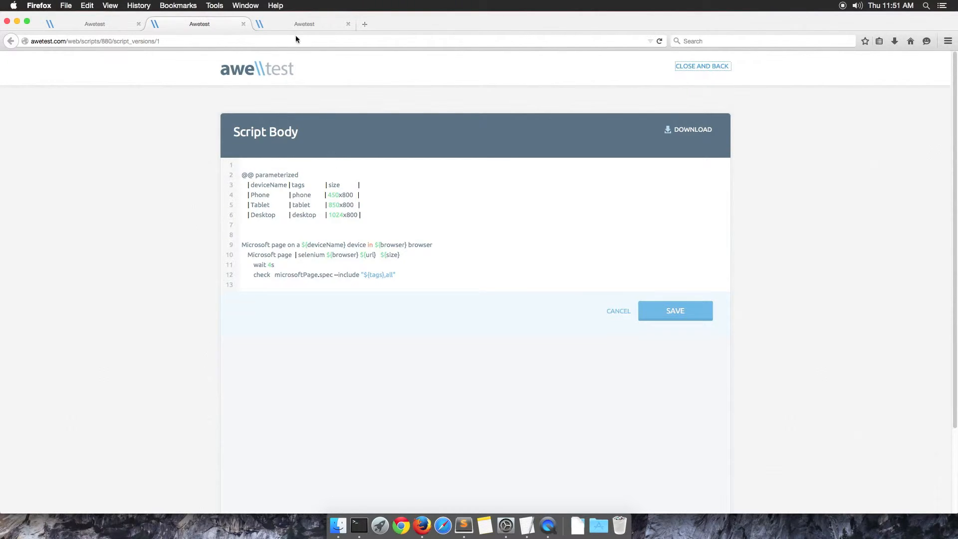
# Step: Switch to the microsoftPage spec showing page objects with desktop and phone rules
pyautogui.click(304, 24)
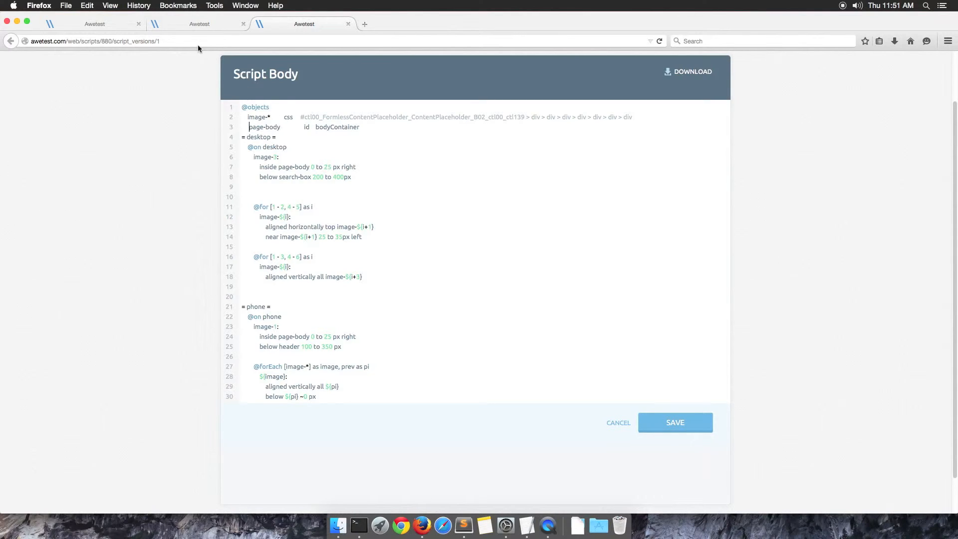
# Step: Schedule a new job running the Galen tests in Google Chrome on the Mac 10.10 kc-yosemite-vm worker
pyautogui.click(675, 423)
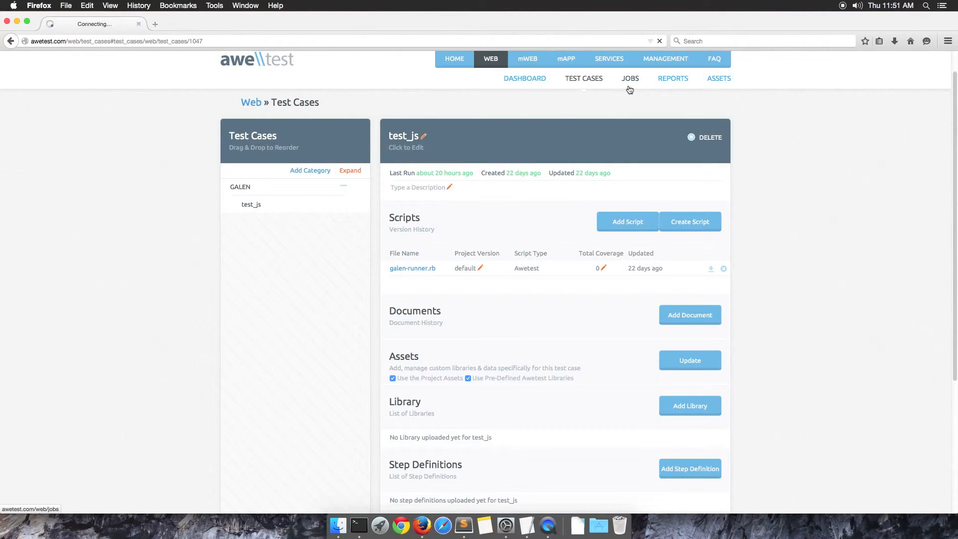
pyautogui.click(629, 78)
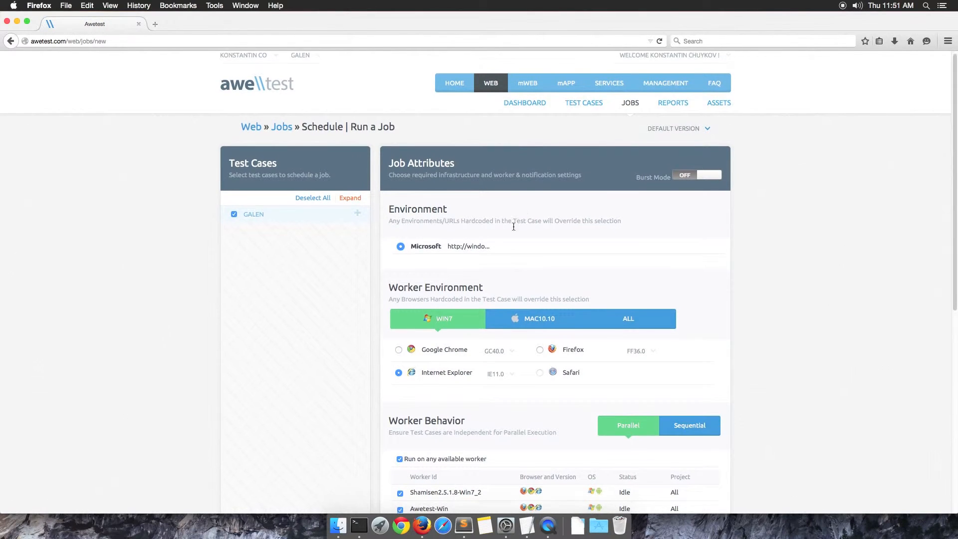
pyautogui.click(539, 319)
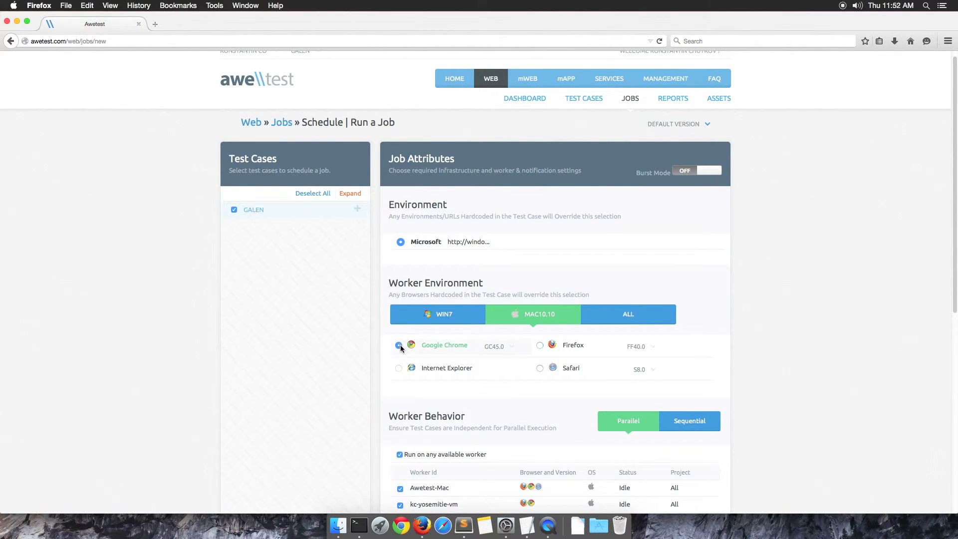
pyautogui.scroll(-3)
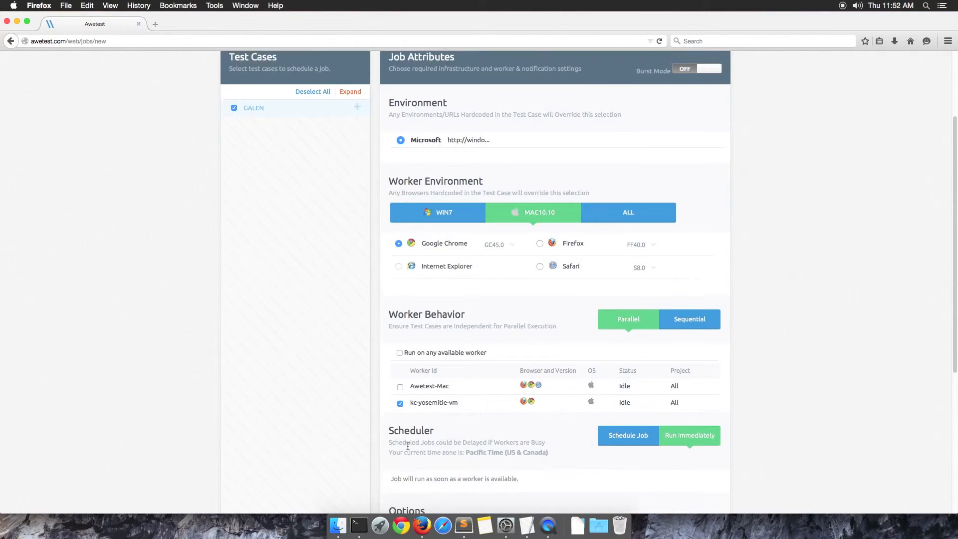
pyautogui.scroll(-3)
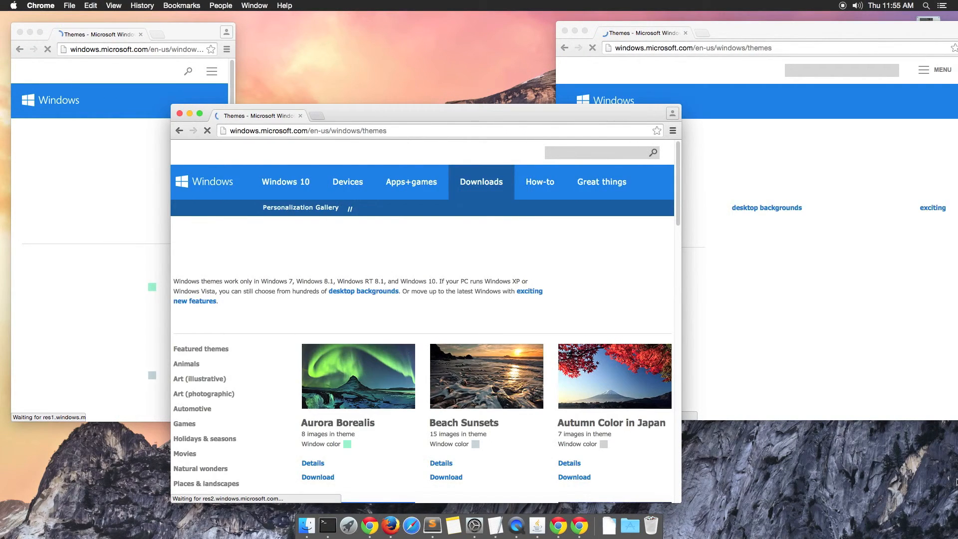
# Step: Follow the job as Chrome loads the Windows themes page at phone, tablet and desktop sizes
pyautogui.scroll(-3)
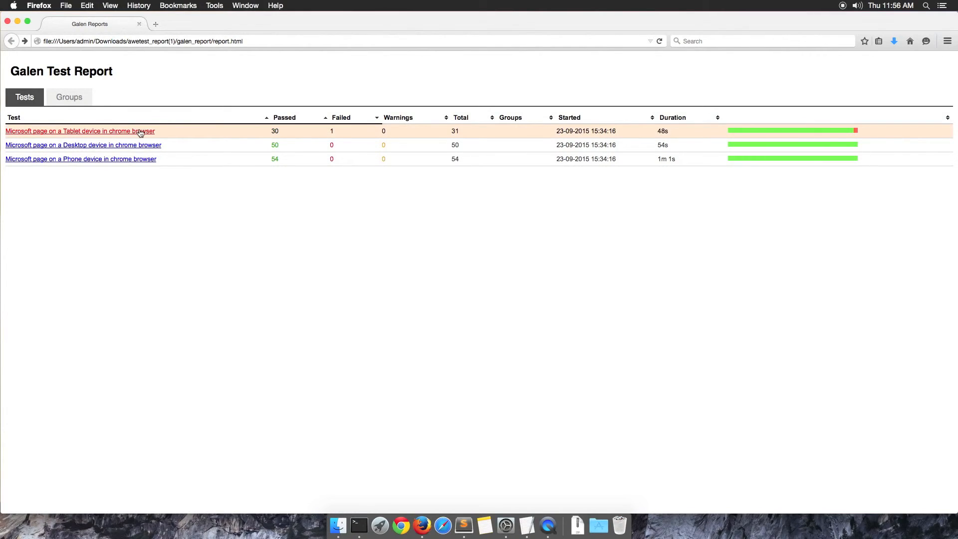
# Step: Reveal the Tablet test's screenshot marking menu-button misaligned with windows-logo by 54px
pyautogui.click(81, 130)
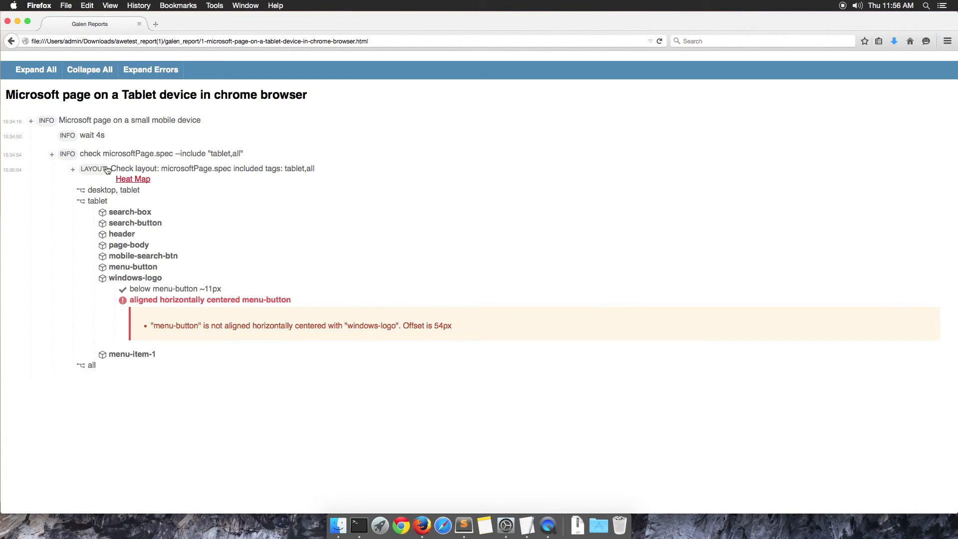
pyautogui.click(133, 179)
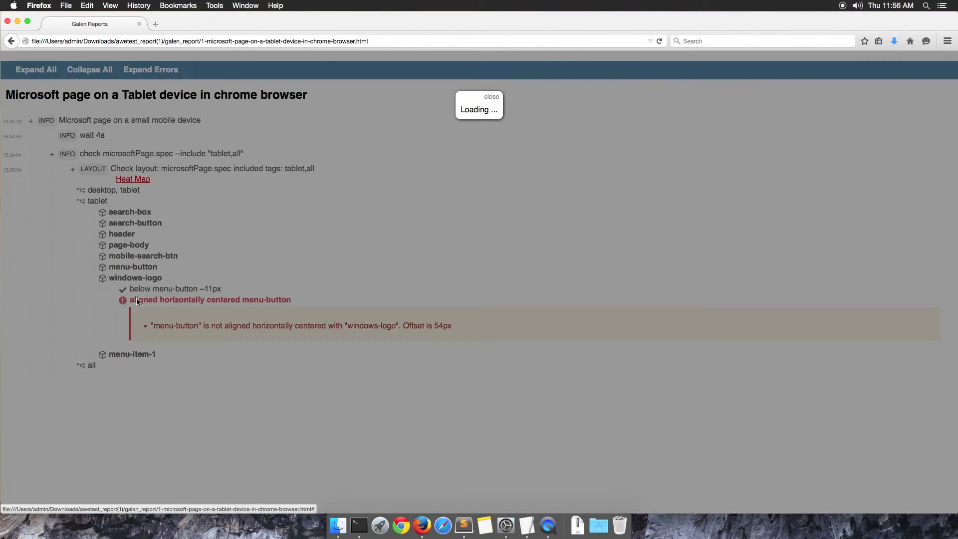
pyautogui.click(210, 300)
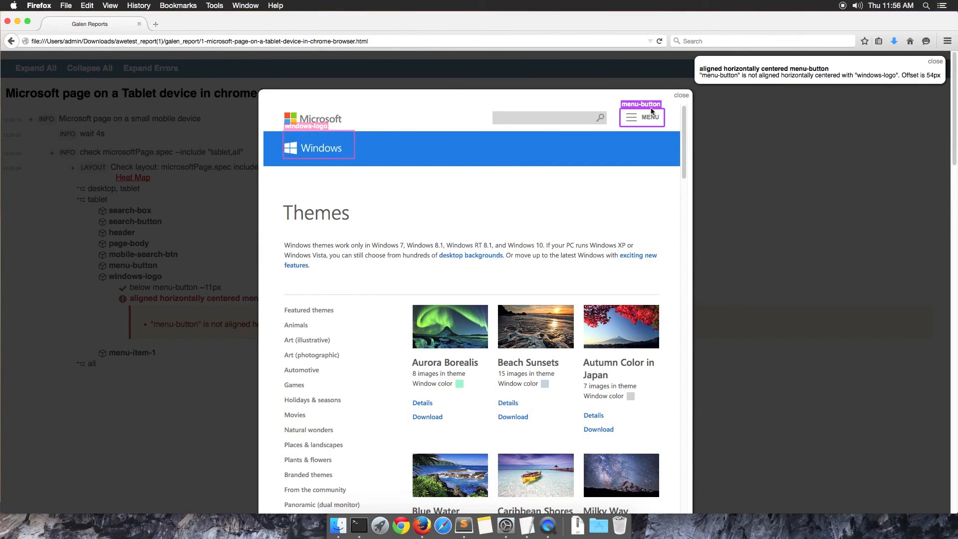
pyautogui.moveTo(316, 154)
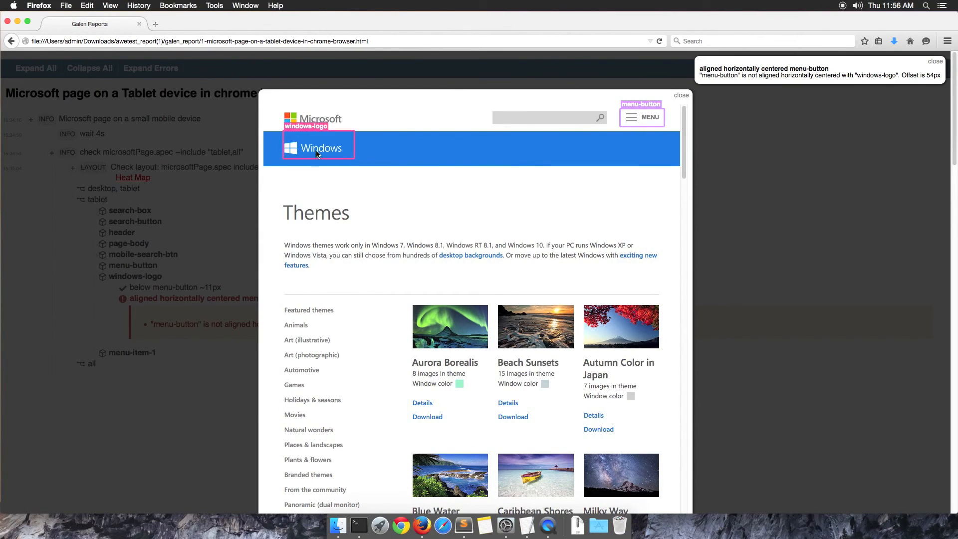